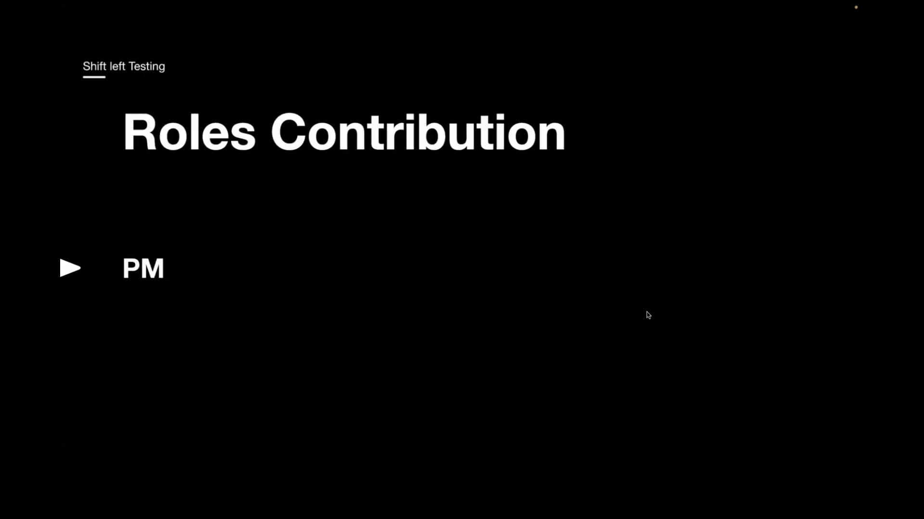
{"action": "mouse_move", "coordinate": [577, 349]}
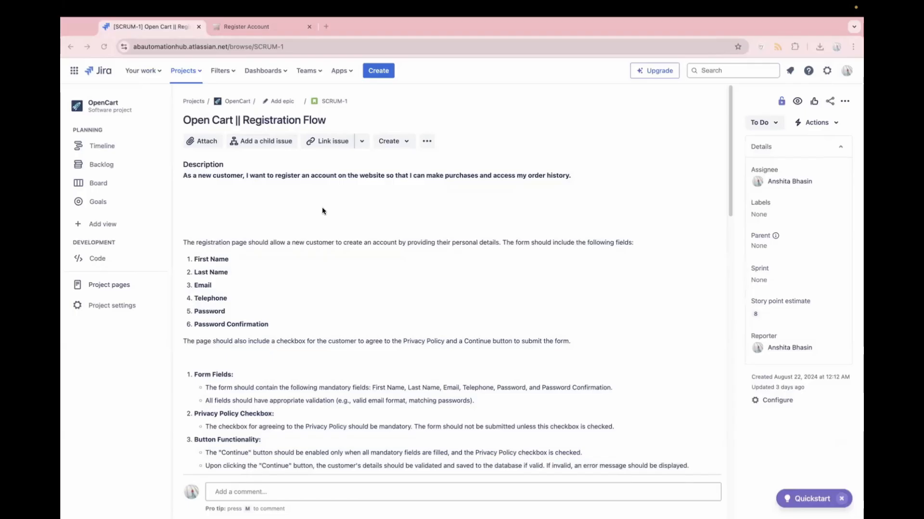
Step: Scroll the SCRUM-1 description past Form Fields and Error Handling to the Register Account design mockup
{"action": "scroll", "scroll_direction": "down", "scroll_amount": 3}
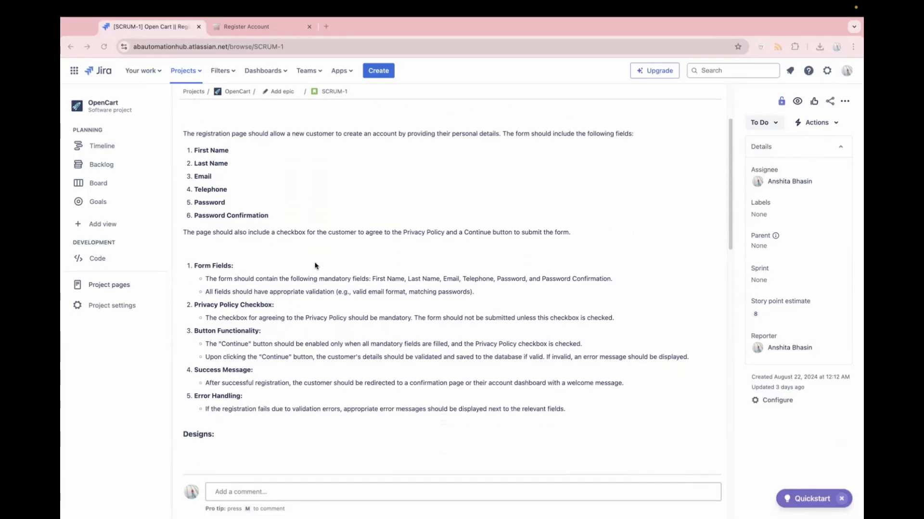
{"action": "scroll", "scroll_direction": "up", "scroll_amount": 3}
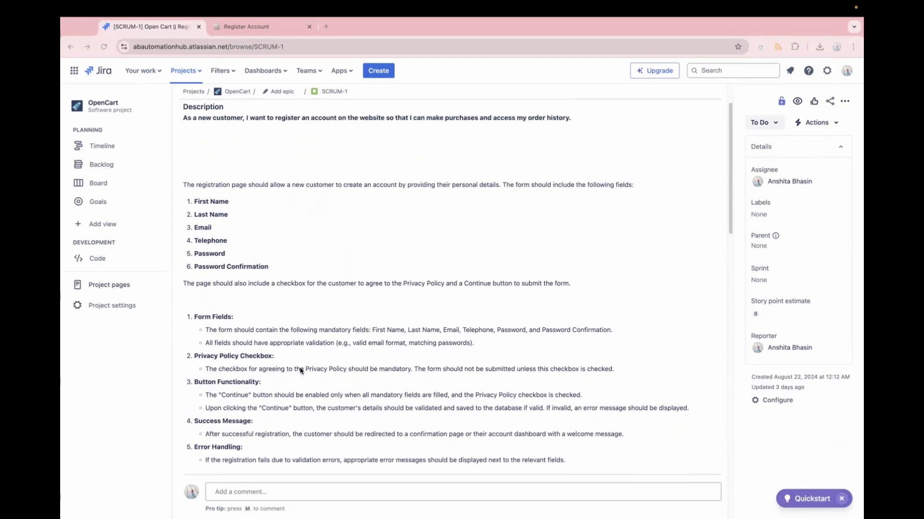
{"action": "scroll", "scroll_direction": "up", "scroll_amount": 3}
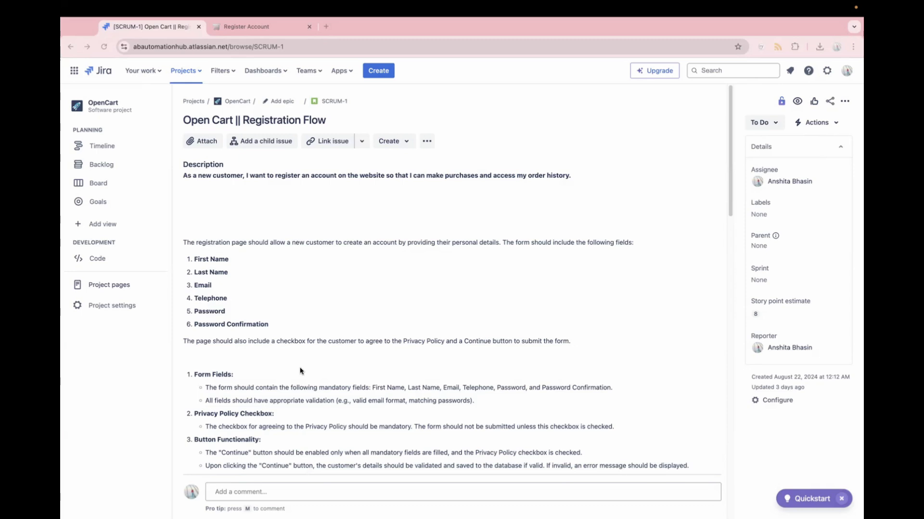
{"action": "mouse_move", "coordinate": [338, 278]}
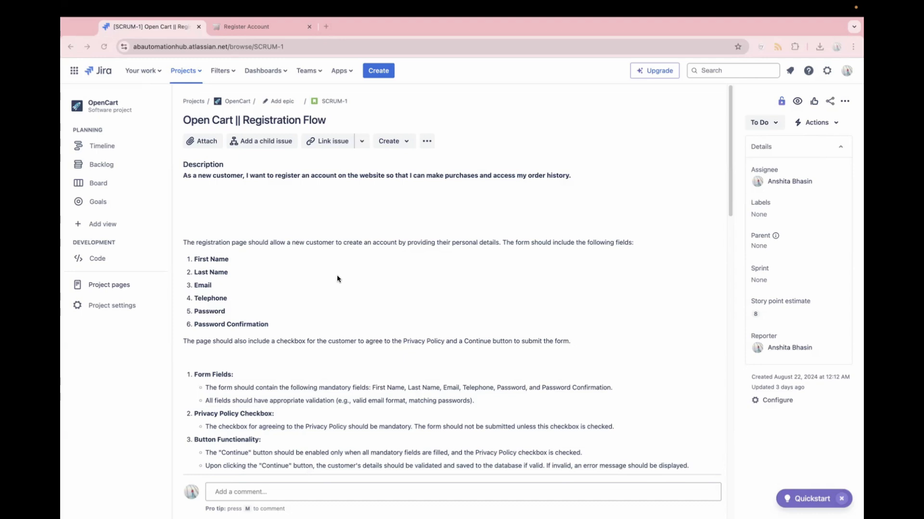
{"action": "scroll", "scroll_direction": "down", "scroll_amount": 3}
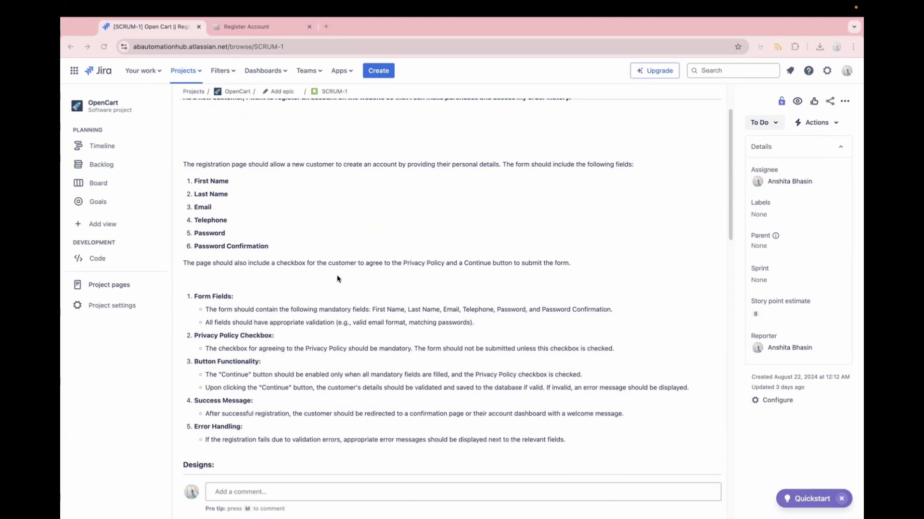
{"action": "scroll", "scroll_direction": "down", "scroll_amount": 3}
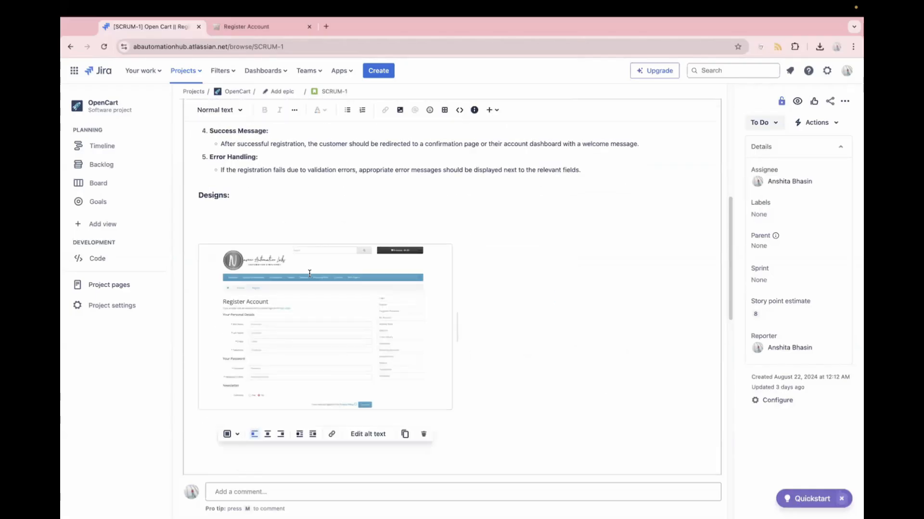
Step: View the embedded Register Account design screenshot at full size in the image preview
{"action": "left_click", "coordinate": [324, 327]}
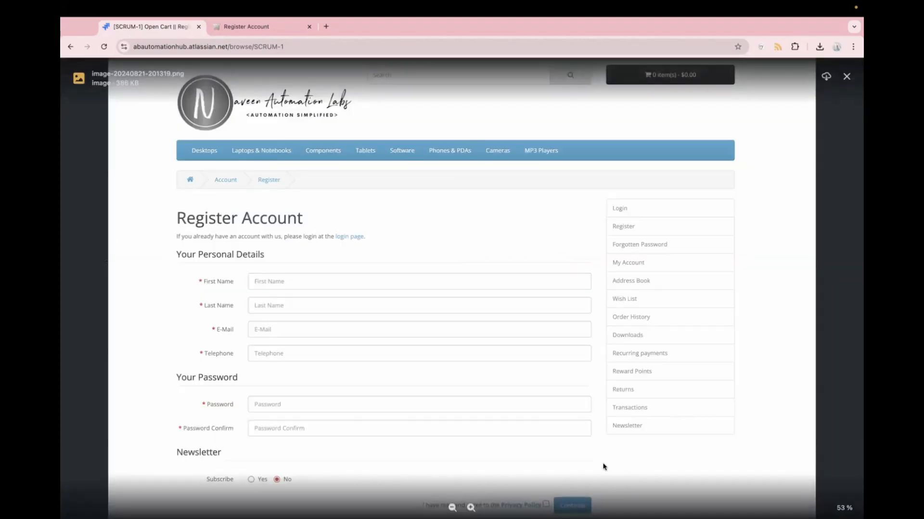
{"action": "left_click", "coordinate": [847, 76]}
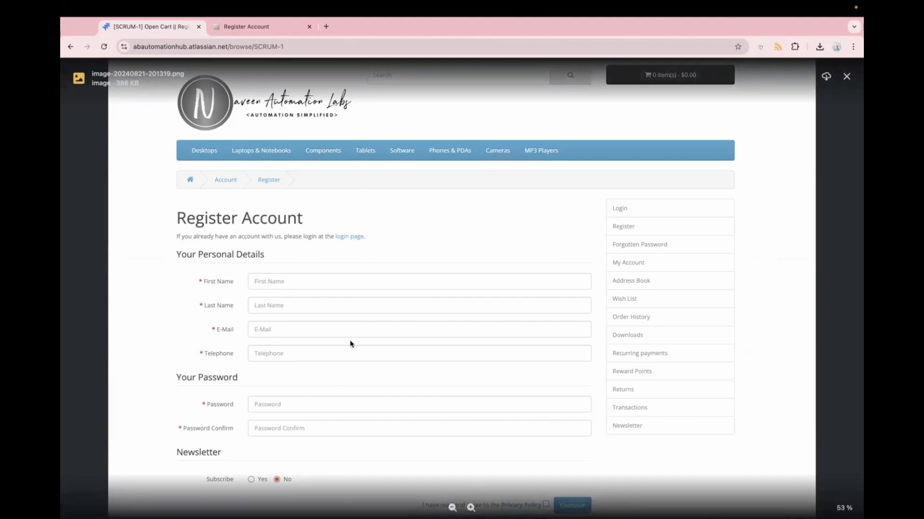
{"action": "left_click", "coordinate": [847, 77]}
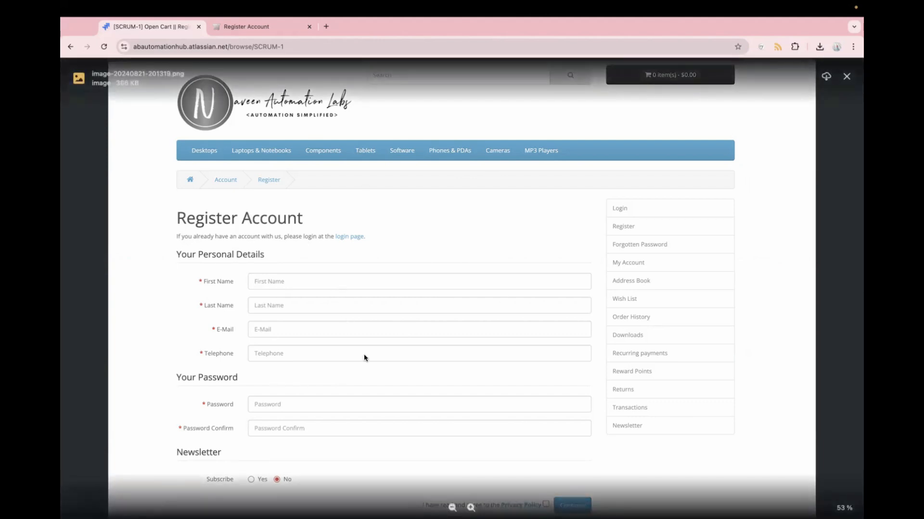
{"action": "left_click", "coordinate": [847, 76]}
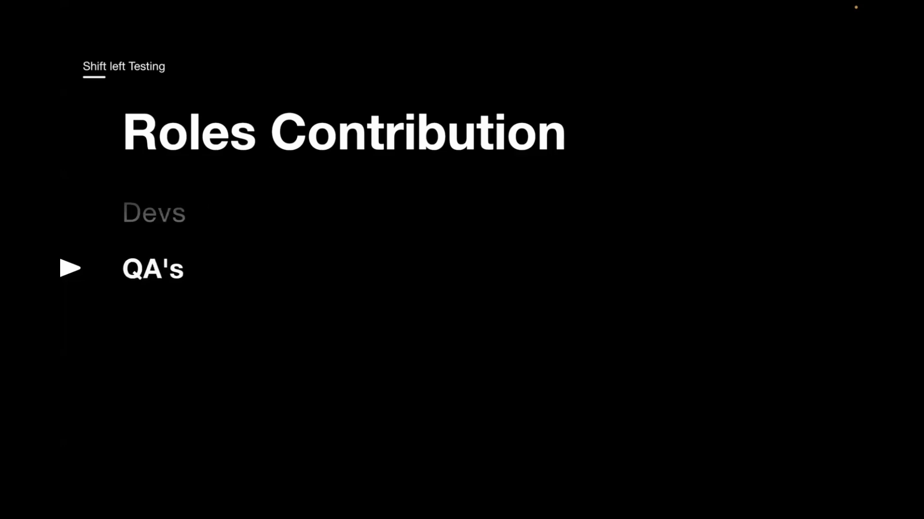
{"action": "mouse_move", "coordinate": [469, 223]}
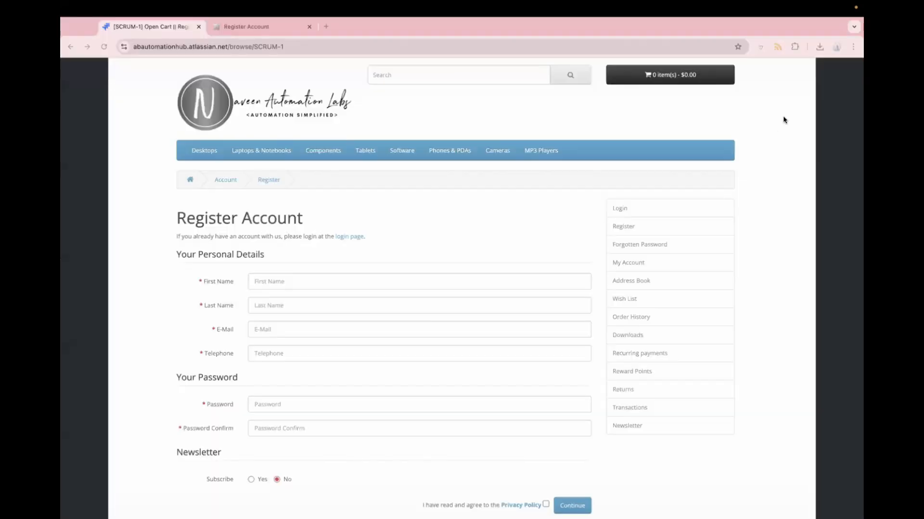
Step: Return to the SCRUM-1 issue and show the BDD Case with Scenarios 1–3
{"action": "left_click", "coordinate": [150, 26]}
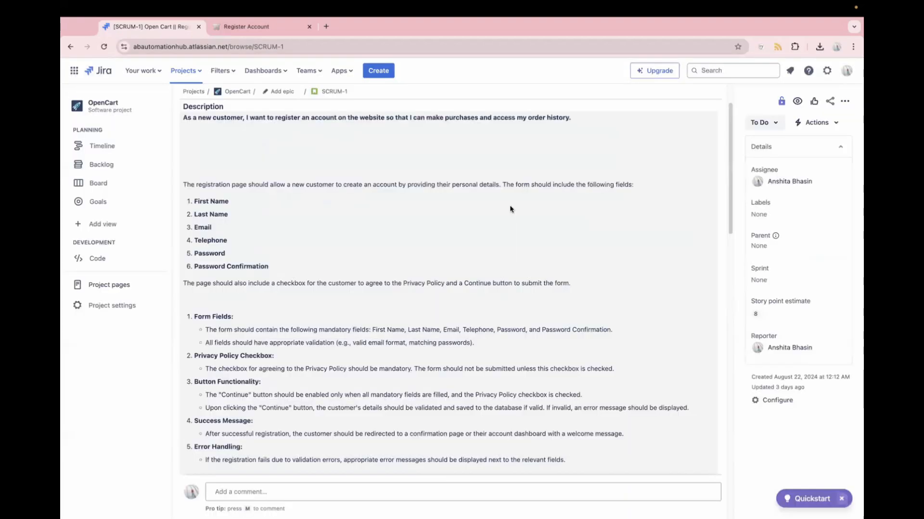
{"action": "scroll", "scroll_direction": "up", "scroll_amount": 3}
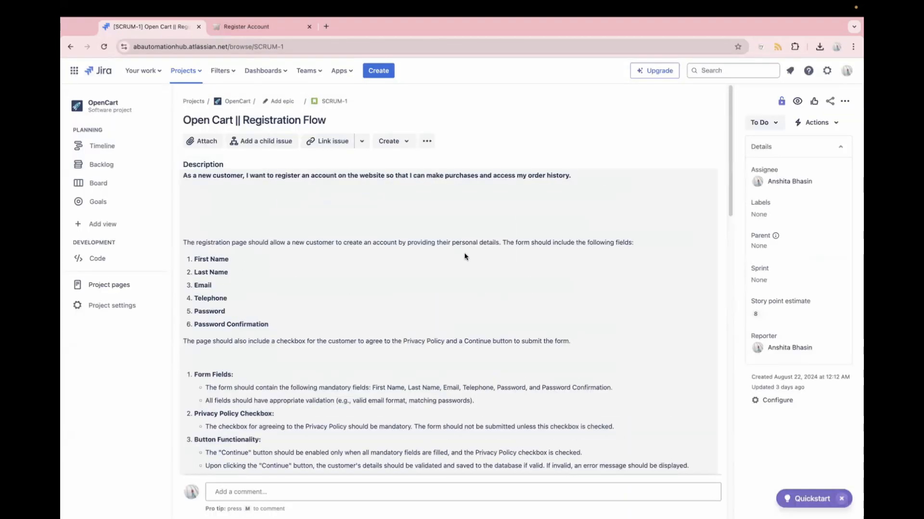
{"action": "scroll", "scroll_direction": "down", "scroll_amount": 3}
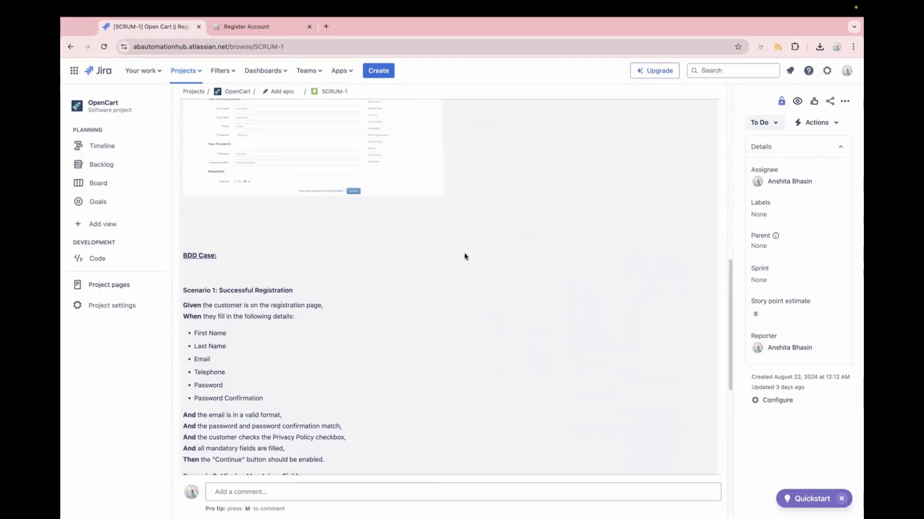
{"action": "mouse_move", "coordinate": [339, 302]}
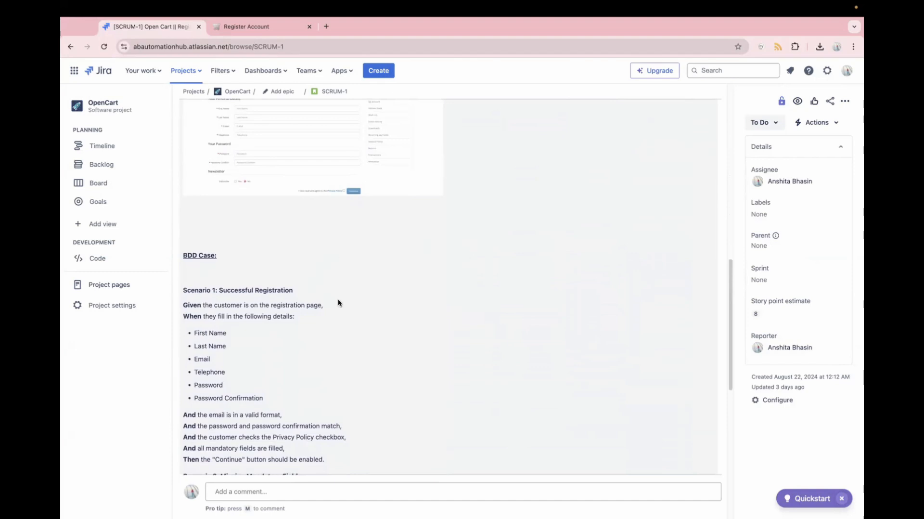
{"action": "scroll", "scroll_direction": "down", "scroll_amount": 3}
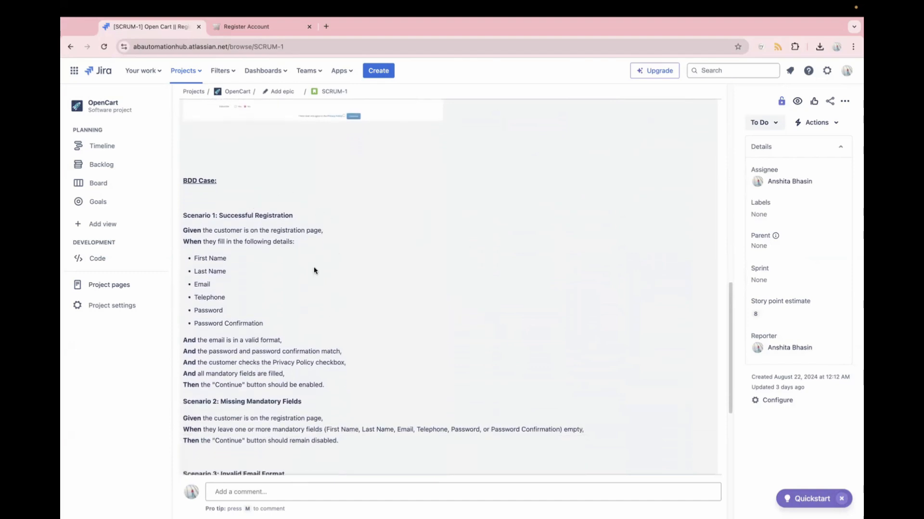
{"action": "scroll", "scroll_direction": "down", "scroll_amount": 3}
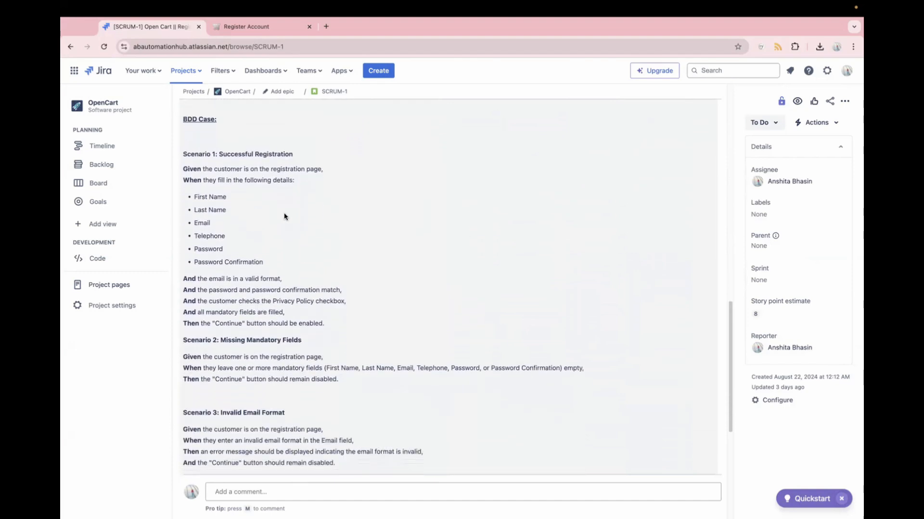
{"action": "scroll", "scroll_direction": "up", "scroll_amount": 3}
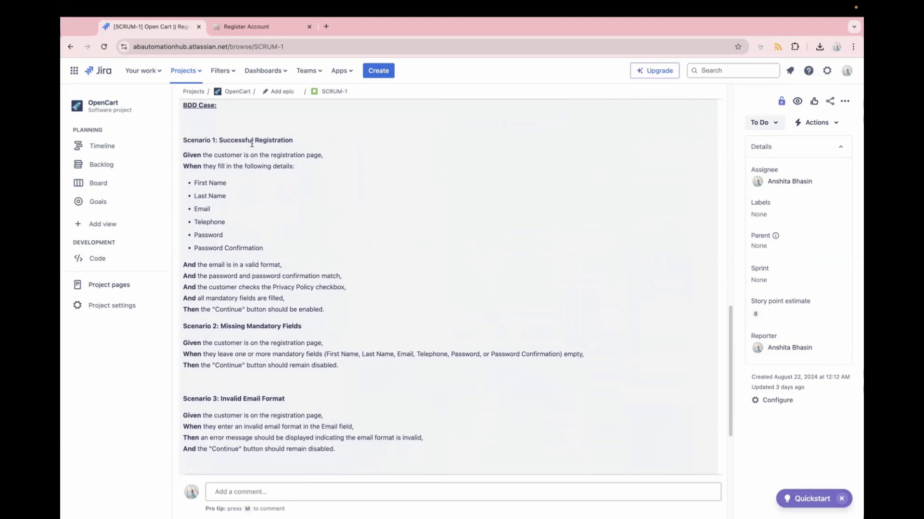
{"action": "mouse_move", "coordinate": [333, 158]}
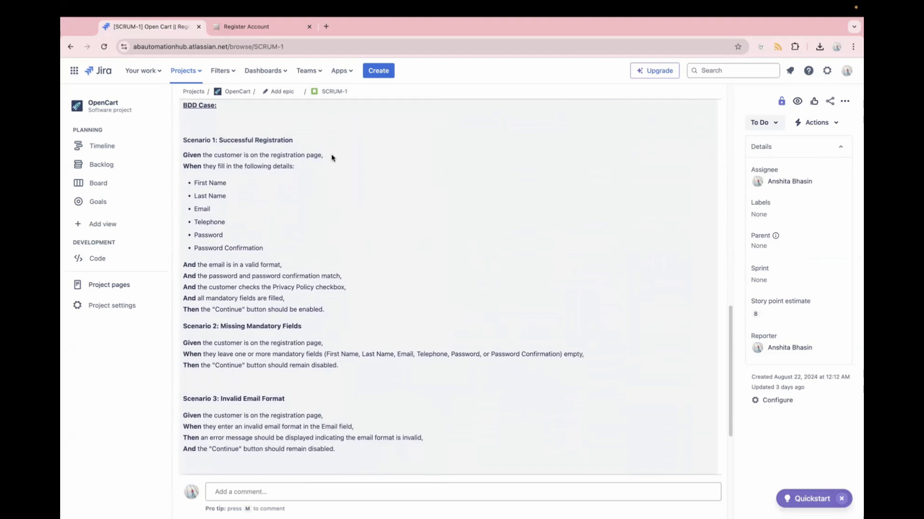
{"action": "mouse_move", "coordinate": [586, 368]}
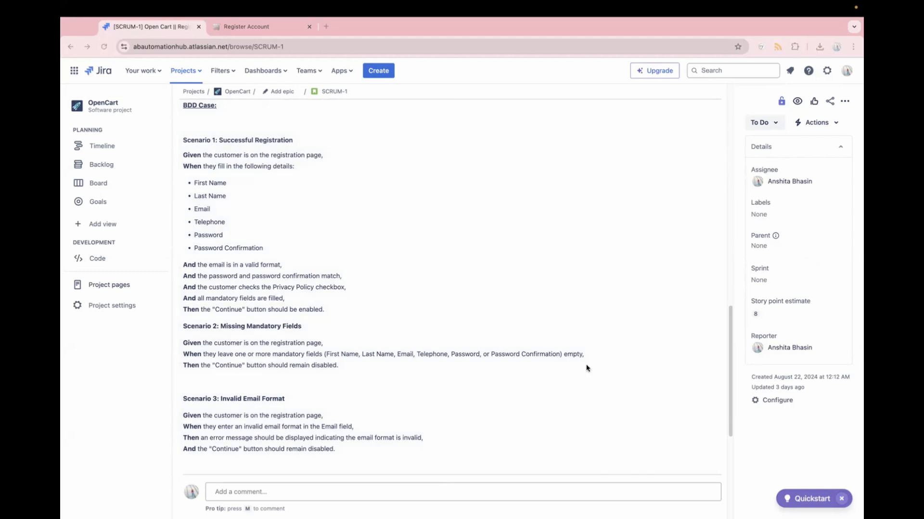
{"action": "mouse_move", "coordinate": [583, 385]}
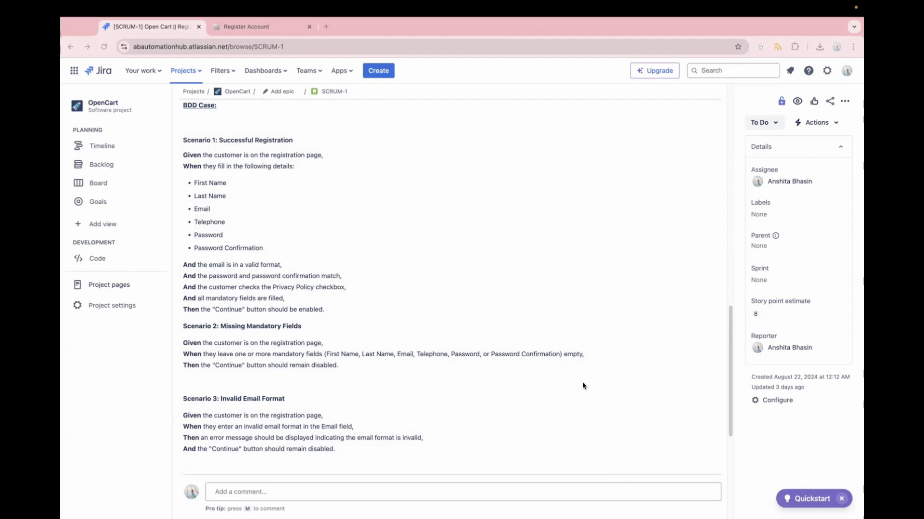
{"action": "mouse_move", "coordinate": [543, 341]}
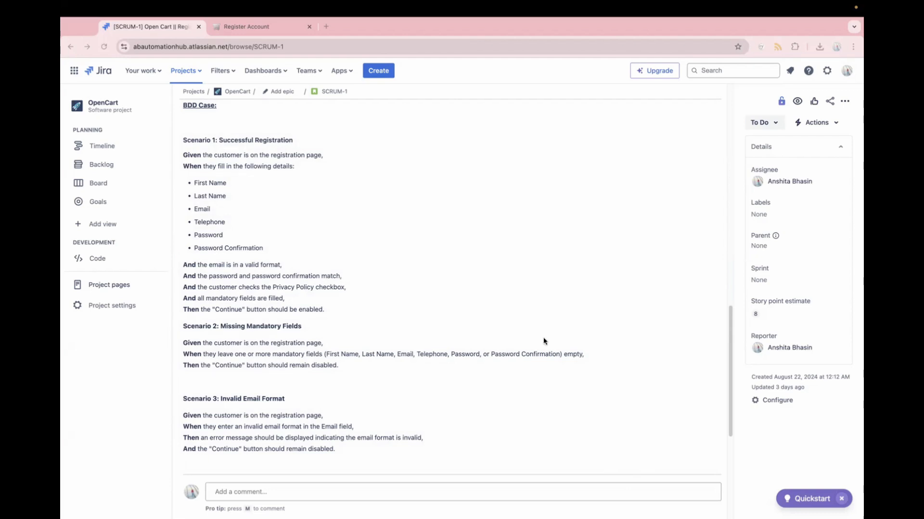
{"action": "mouse_move", "coordinate": [197, 248]}
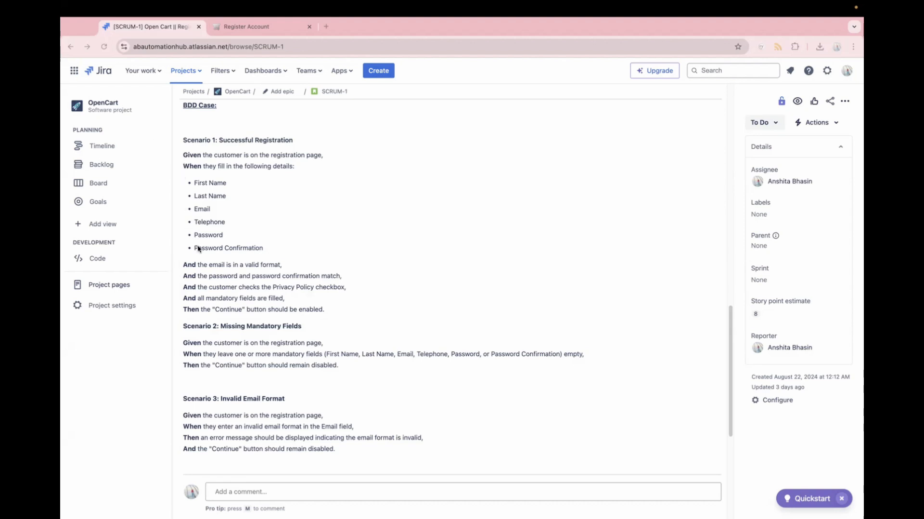
{"action": "mouse_move", "coordinate": [365, 207]}
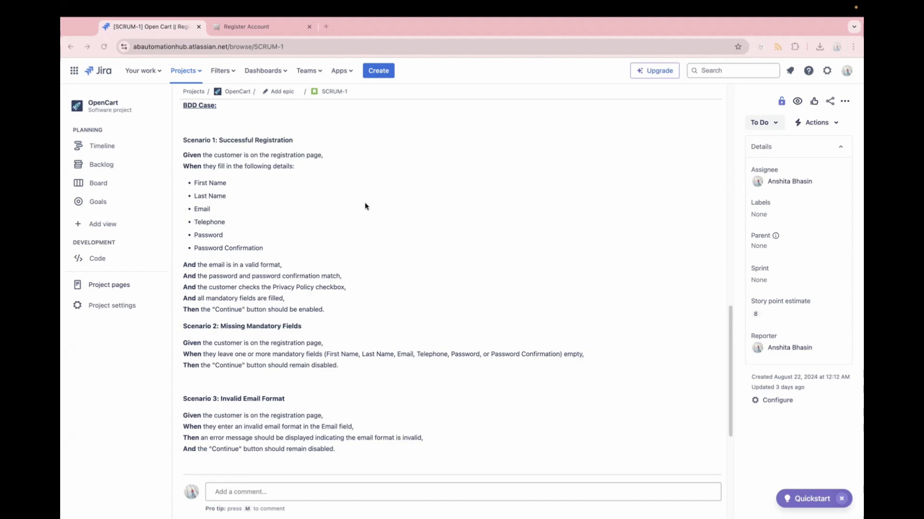
{"action": "mouse_move", "coordinate": [335, 254]}
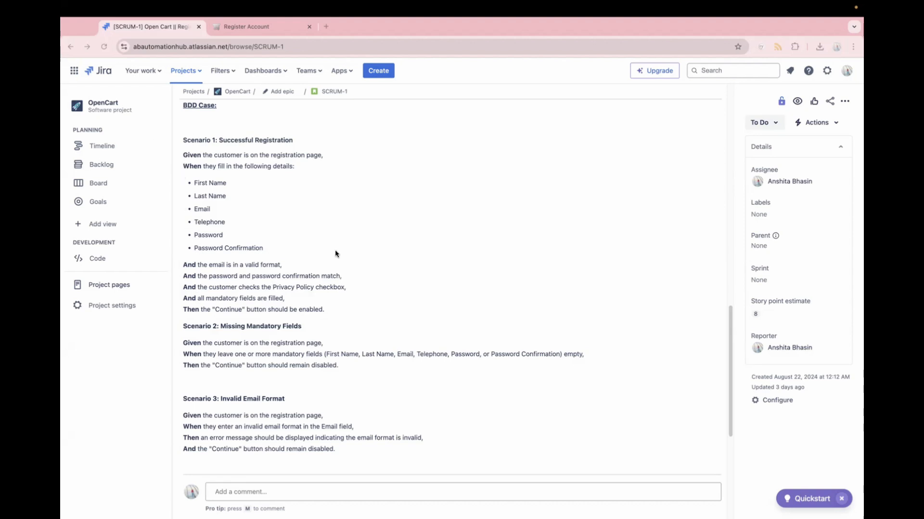
{"action": "mouse_move", "coordinate": [202, 163]}
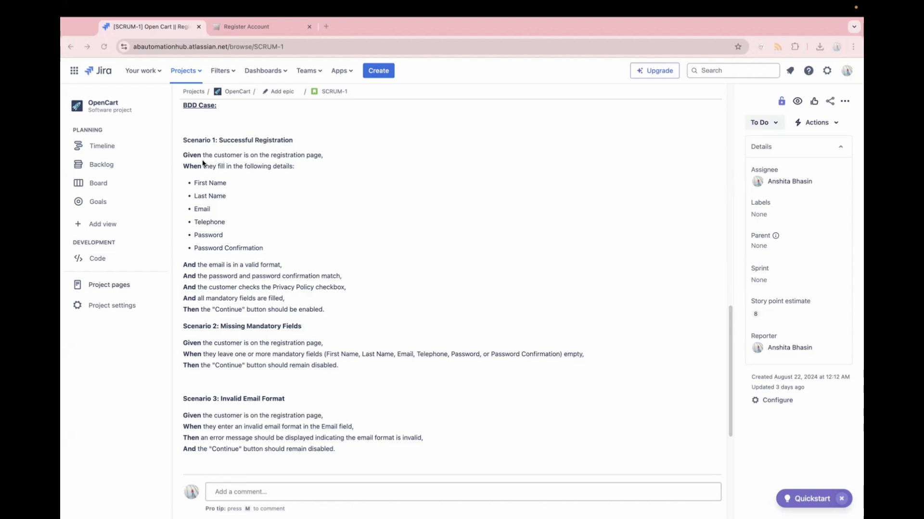
{"action": "mouse_move", "coordinate": [328, 160]}
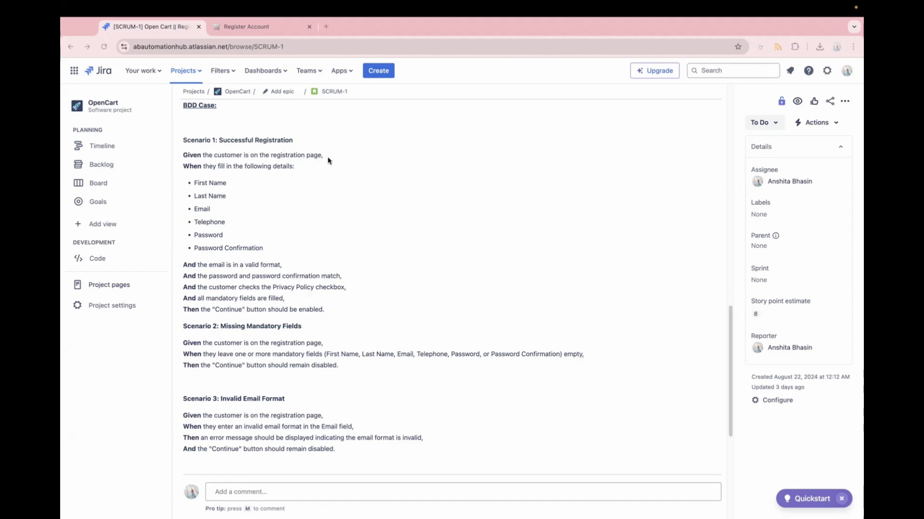
{"action": "mouse_move", "coordinate": [283, 179]}
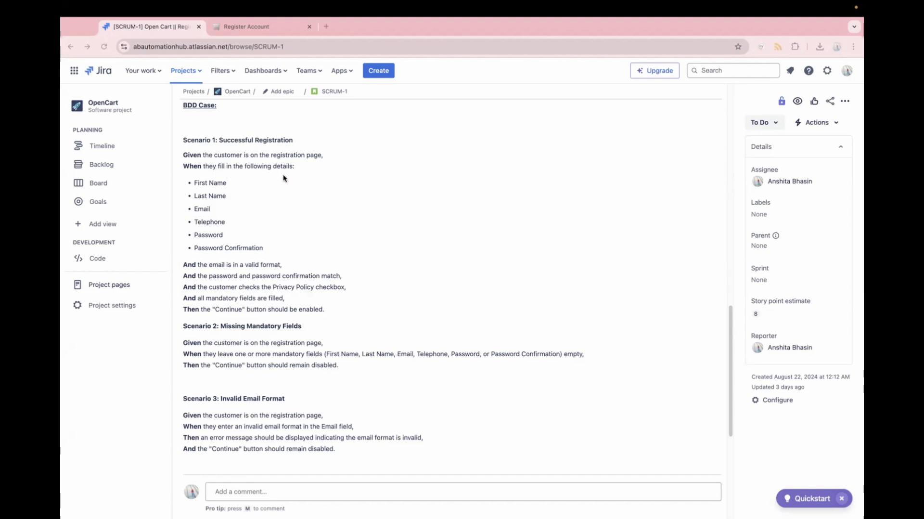
{"action": "mouse_move", "coordinate": [313, 184]}
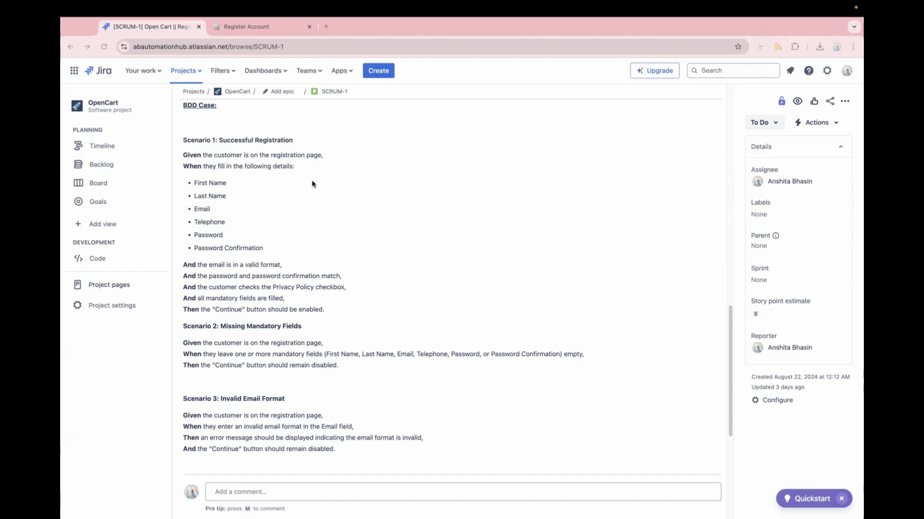
{"action": "mouse_move", "coordinate": [200, 316]}
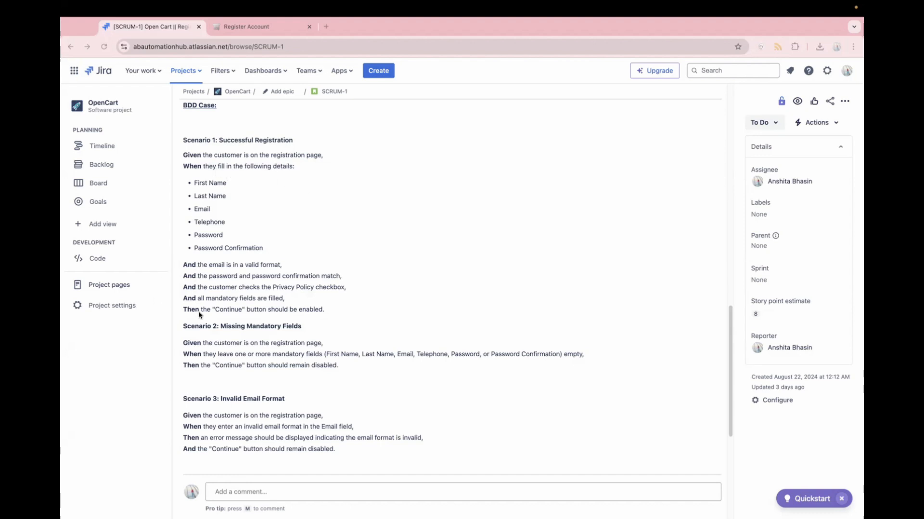
{"action": "mouse_move", "coordinate": [225, 275]}
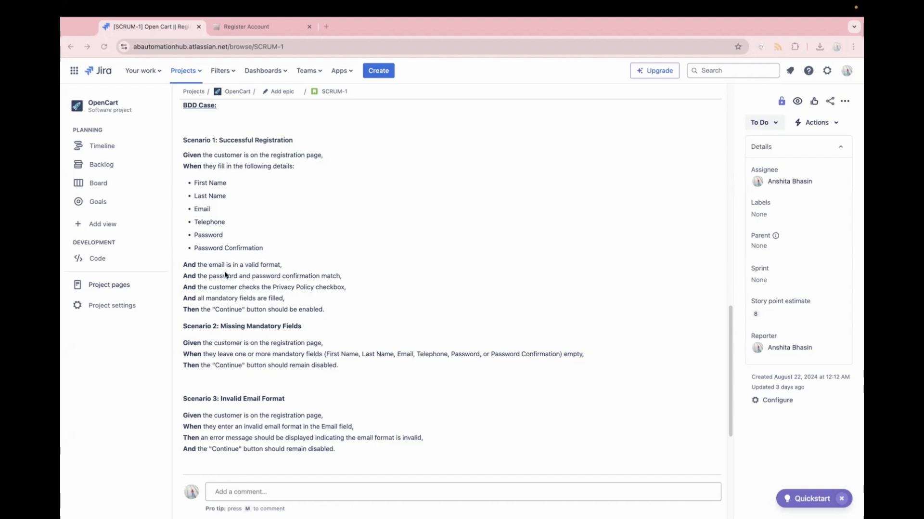
{"action": "mouse_move", "coordinate": [269, 289]}
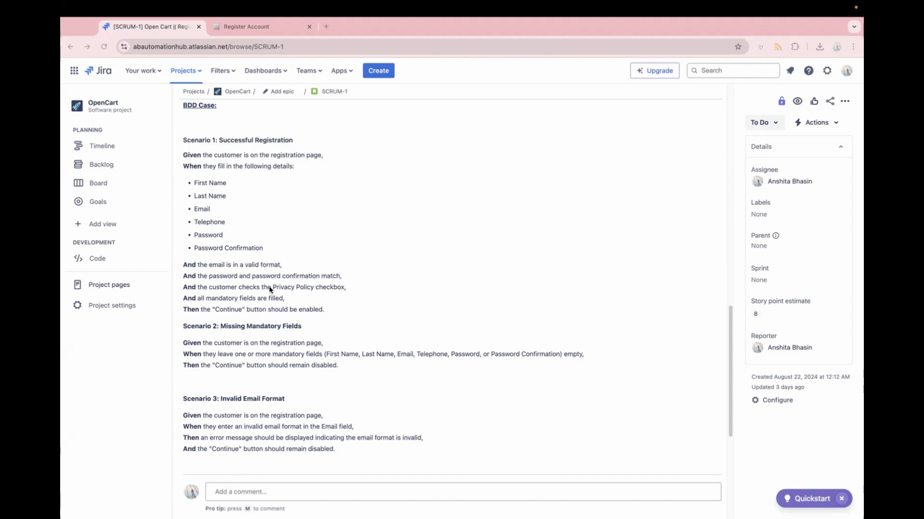
{"action": "mouse_move", "coordinate": [323, 299]}
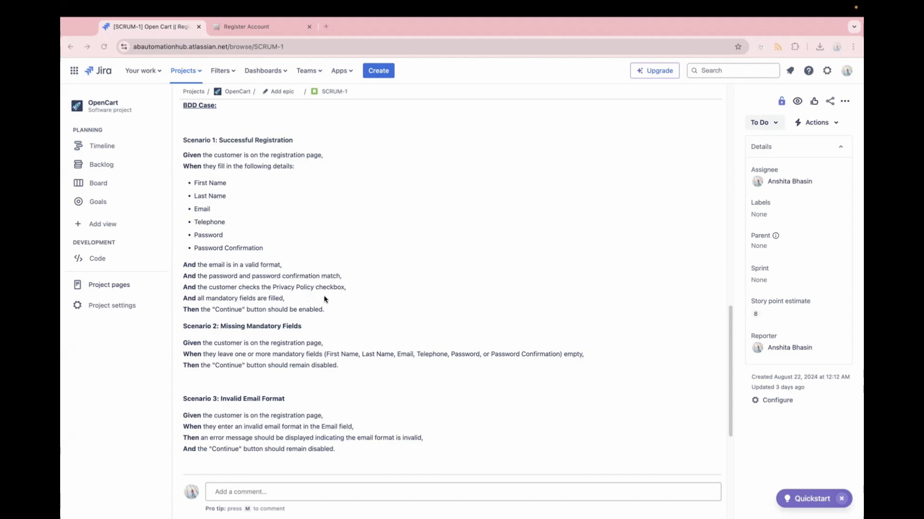
{"action": "mouse_move", "coordinate": [237, 308]}
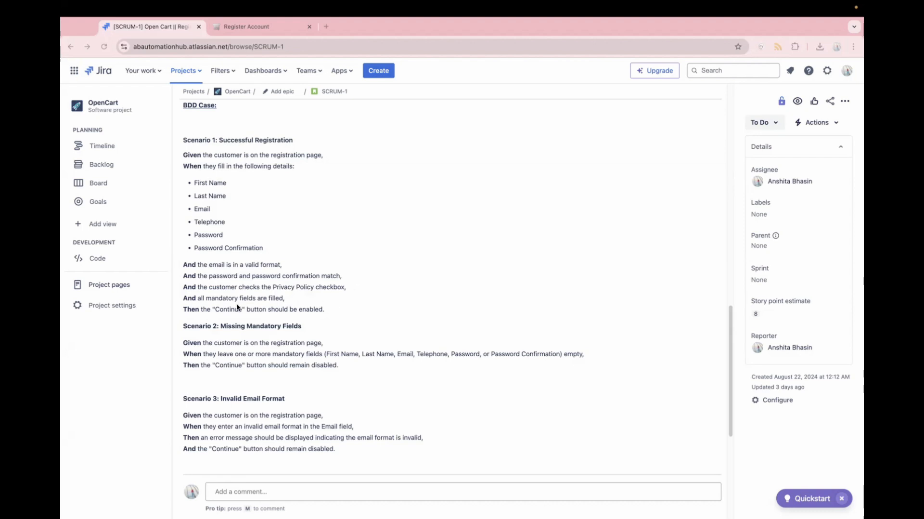
{"action": "mouse_move", "coordinate": [265, 328]}
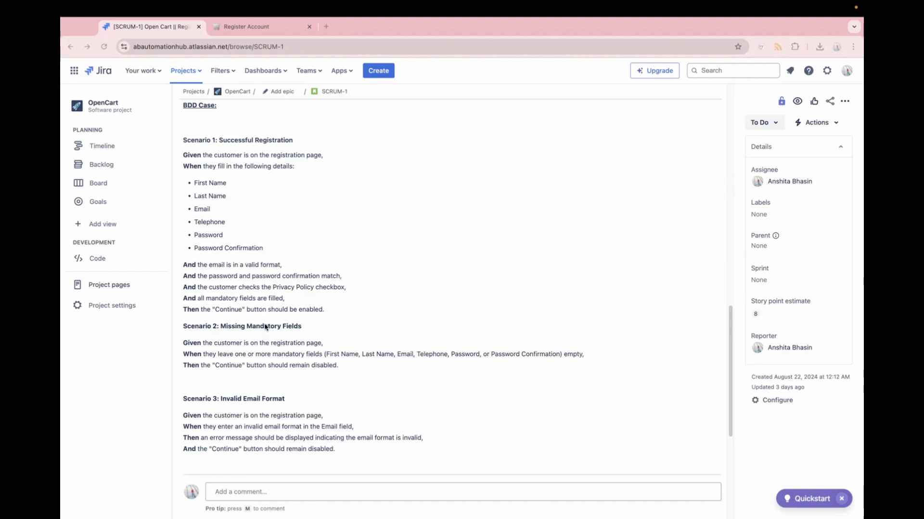
{"action": "mouse_move", "coordinate": [351, 317]}
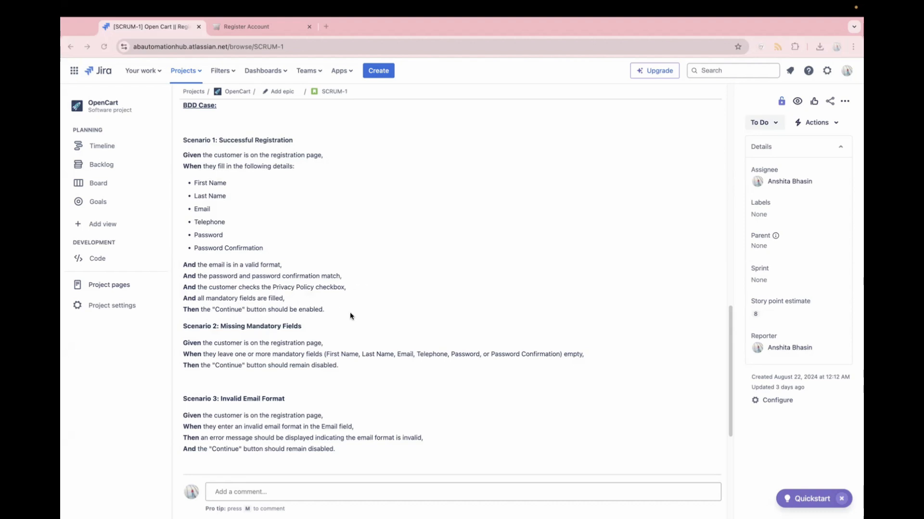
{"action": "mouse_move", "coordinate": [402, 488]}
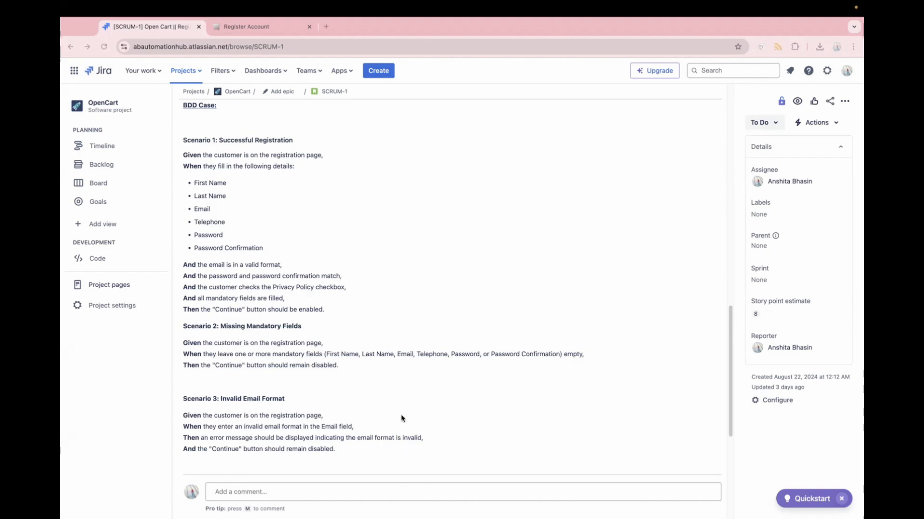
Step: Scroll past Scenario 3 to show Scenario 4: Passwords Do Not Match and the attached mockup
{"action": "scroll", "scroll_direction": "down", "scroll_amount": 3}
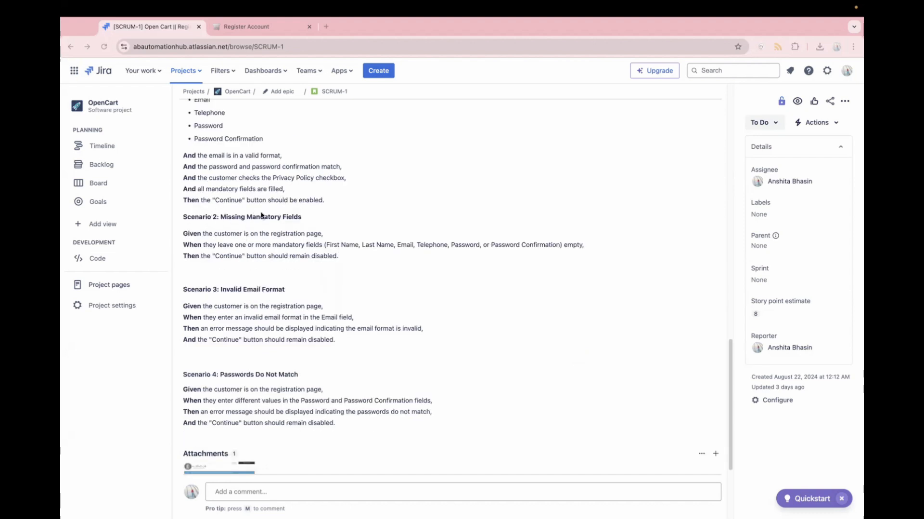
{"action": "mouse_move", "coordinate": [336, 235]}
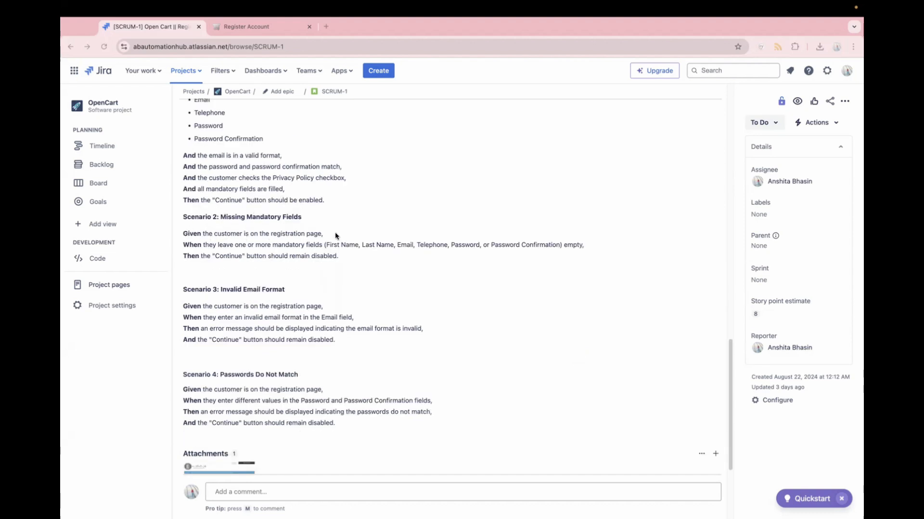
{"action": "mouse_move", "coordinate": [189, 235]}
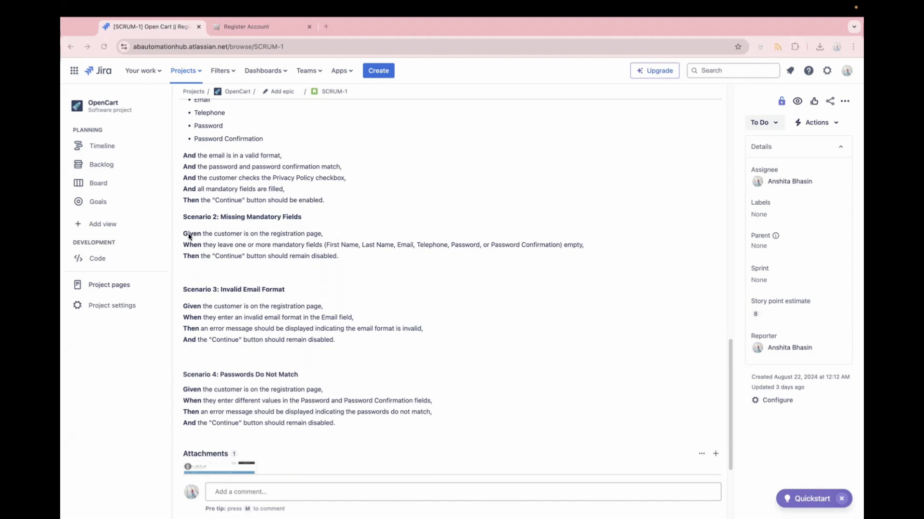
{"action": "mouse_move", "coordinate": [166, 244]}
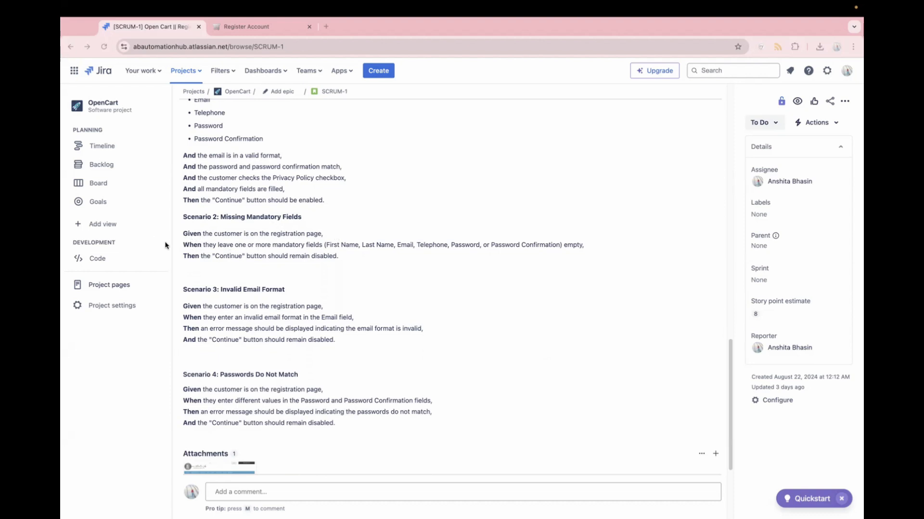
{"action": "mouse_move", "coordinate": [452, 249]}
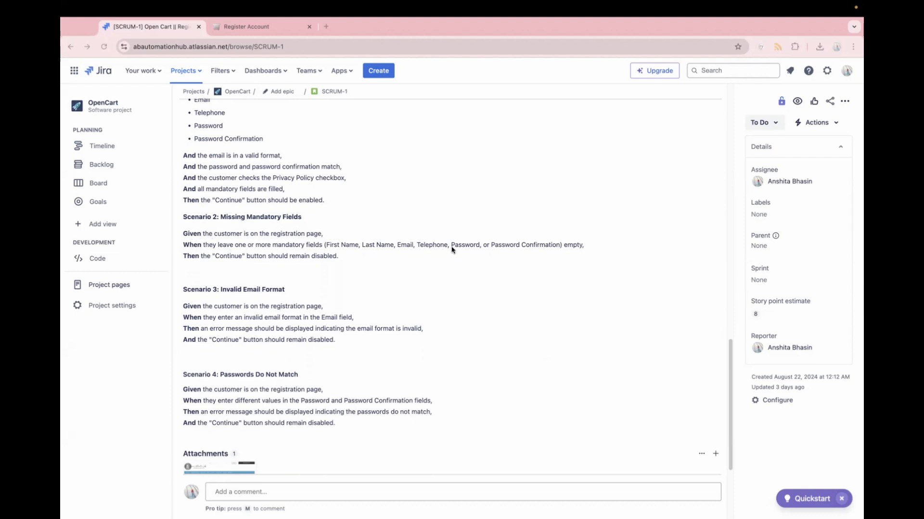
{"action": "mouse_move", "coordinate": [191, 265]}
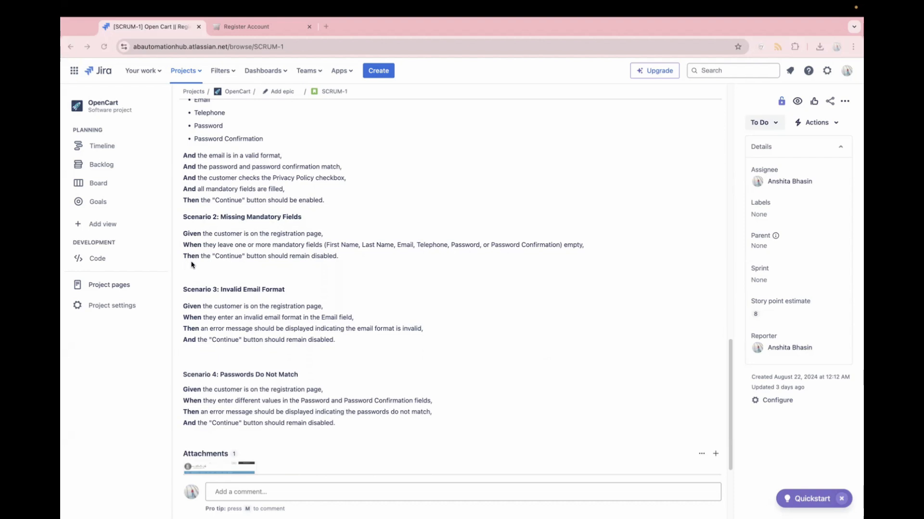
{"action": "mouse_move", "coordinate": [212, 262]}
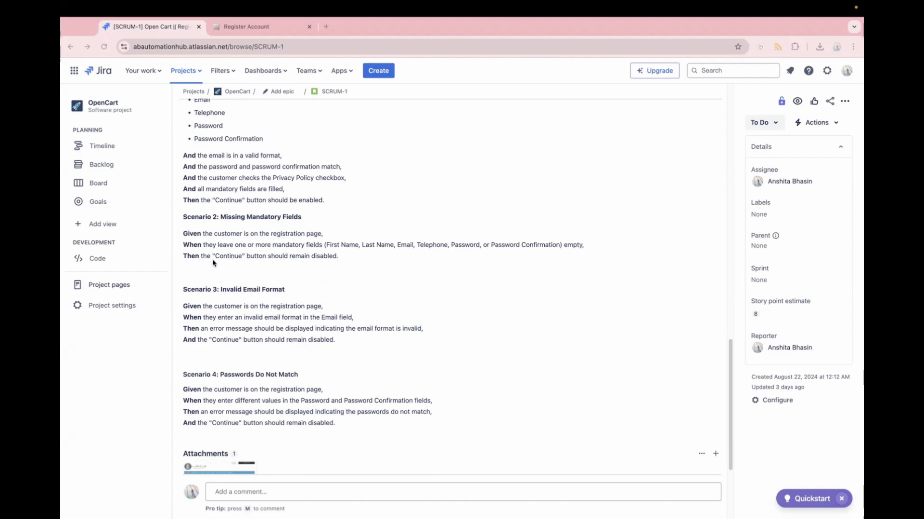
{"action": "mouse_move", "coordinate": [342, 264]}
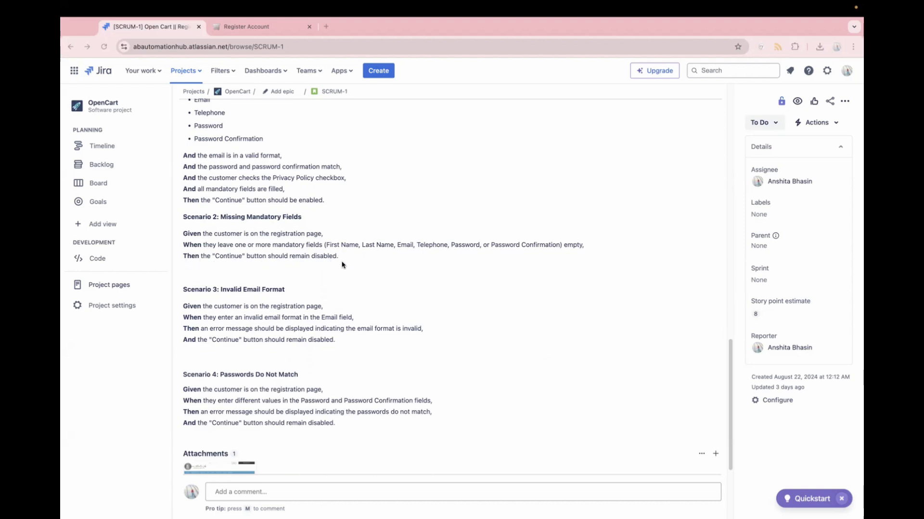
{"action": "scroll", "scroll_direction": "down", "scroll_amount": 3}
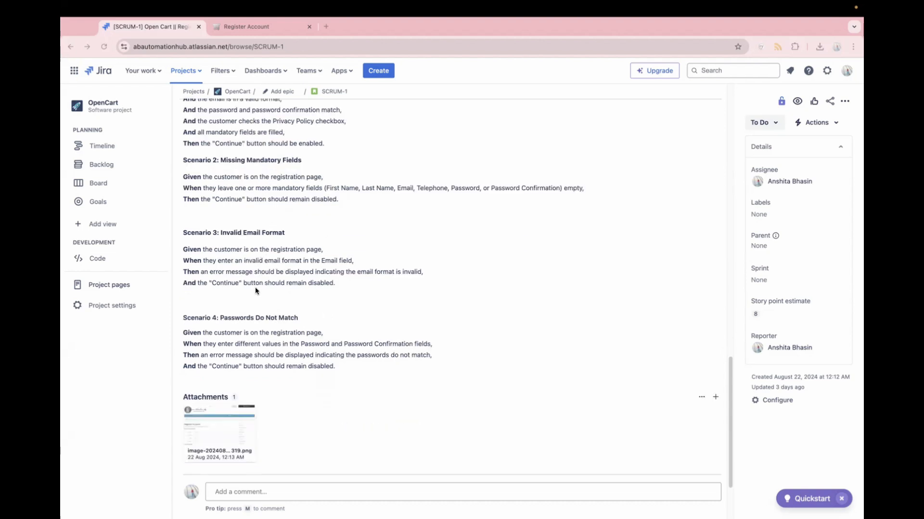
{"action": "mouse_move", "coordinate": [274, 244]}
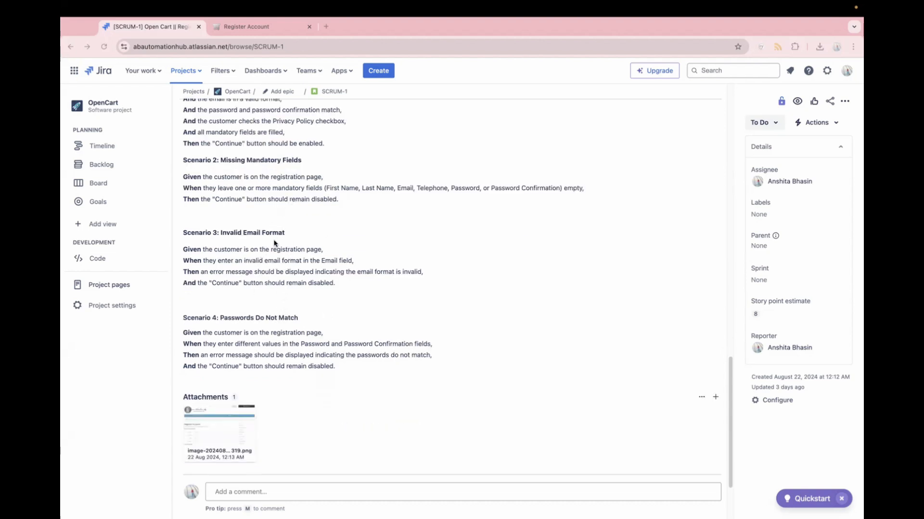
{"action": "scroll", "scroll_direction": "down", "scroll_amount": 3}
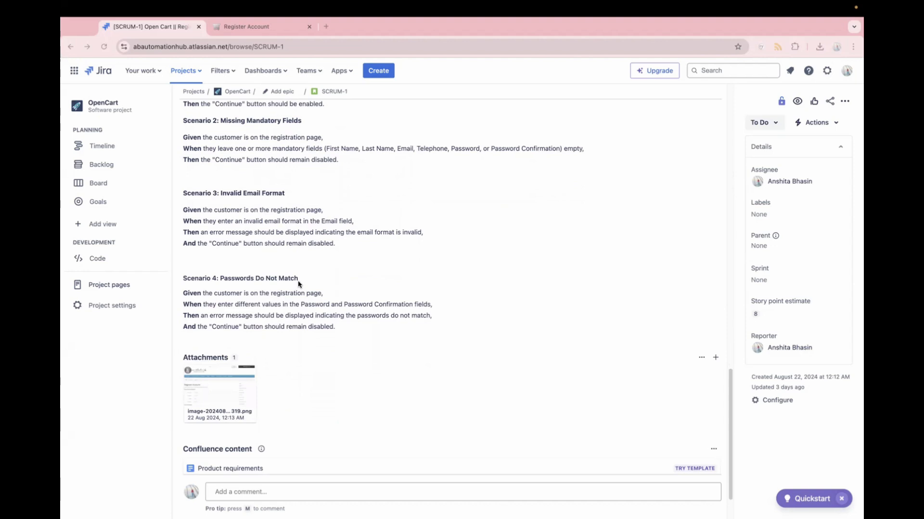
{"action": "scroll", "scroll_direction": "up", "scroll_amount": 3}
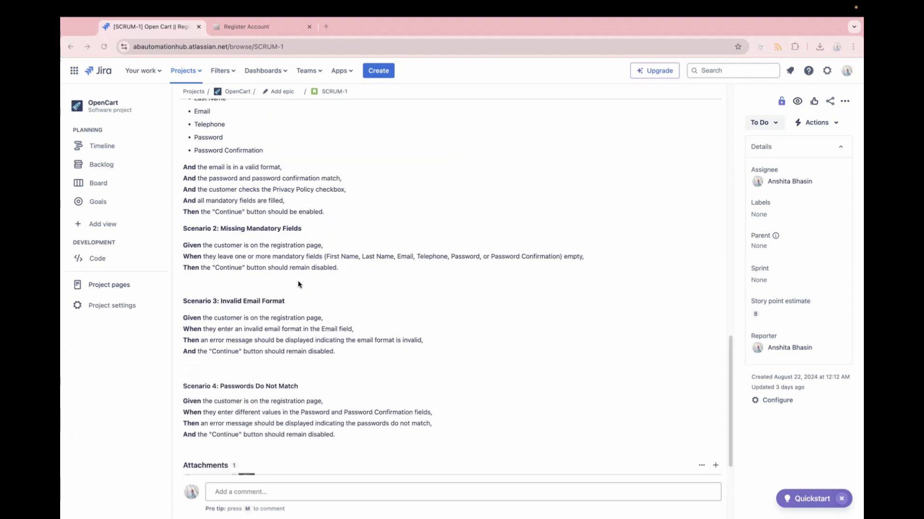